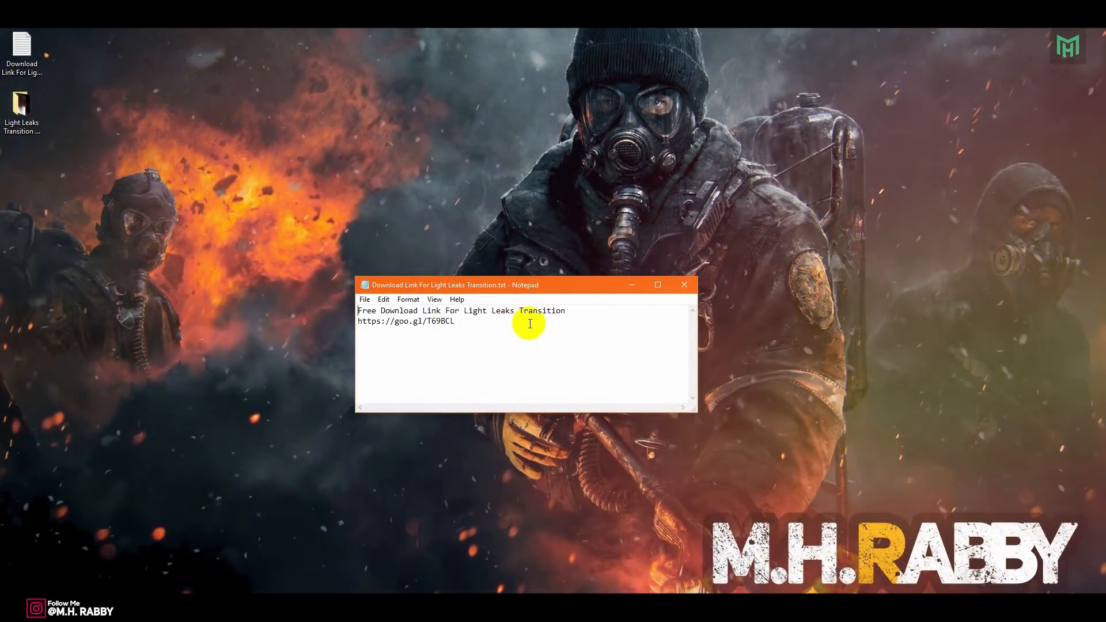
Select the goo.gl download link for the Light Leaks Transition pack in Notepad
key("ctrl+a")
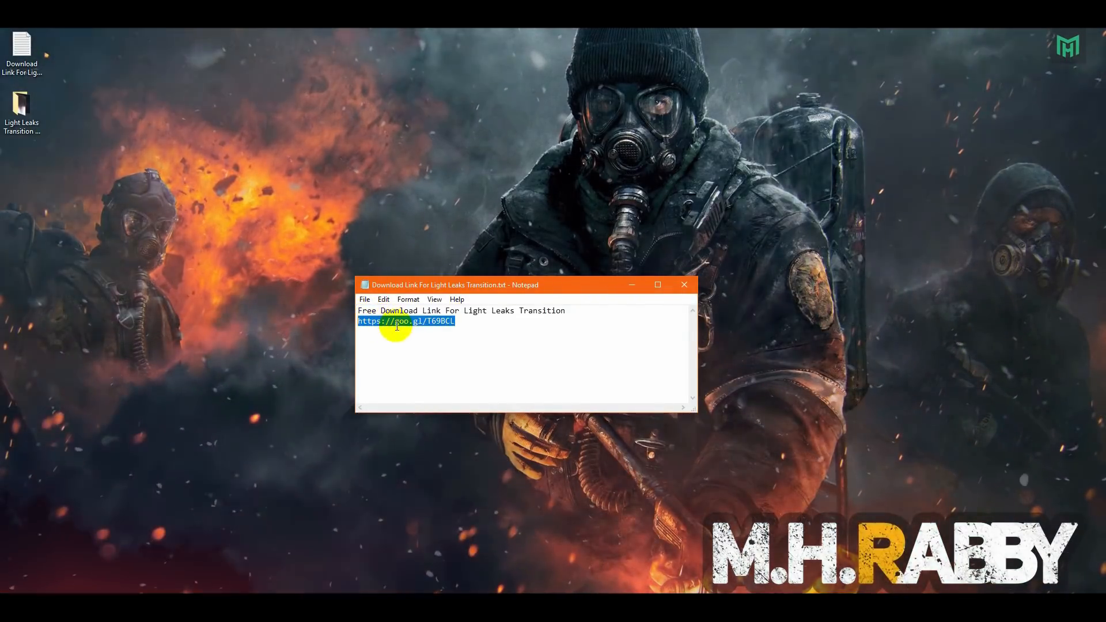
mouse_move(458, 355)
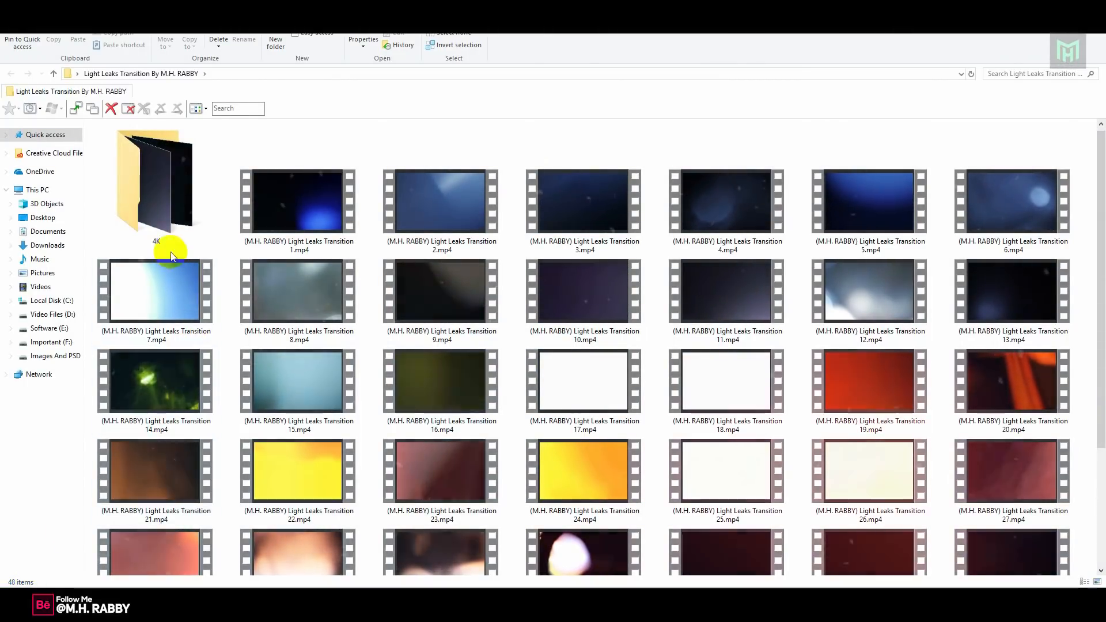
Open the 4K folder of Light Leaks Transition By M.H. RABBY to view its 13 clips
double_click(152, 184)
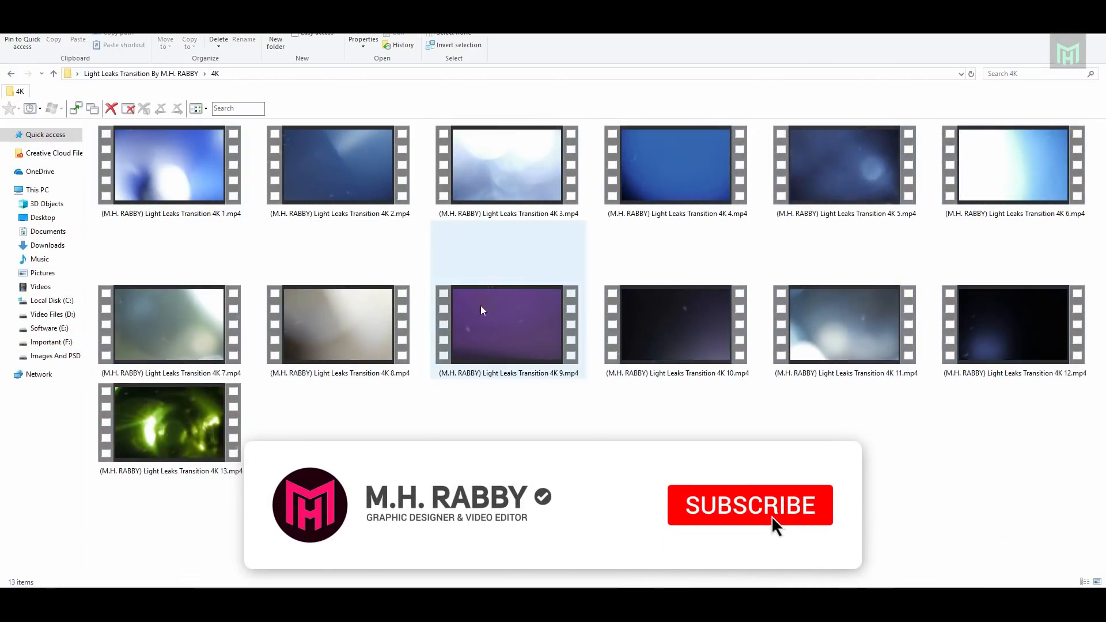
left_click(750, 505)
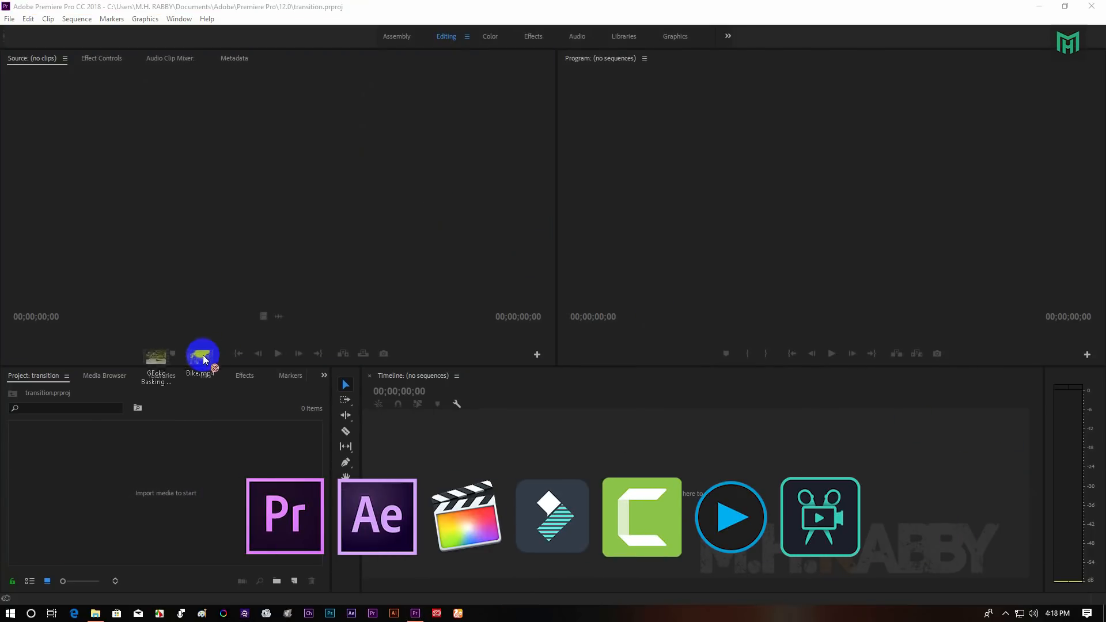
Import the GEcko Basking and Bike.mp4 clips and build a sequence from them on the timeline
double_click(195, 493)
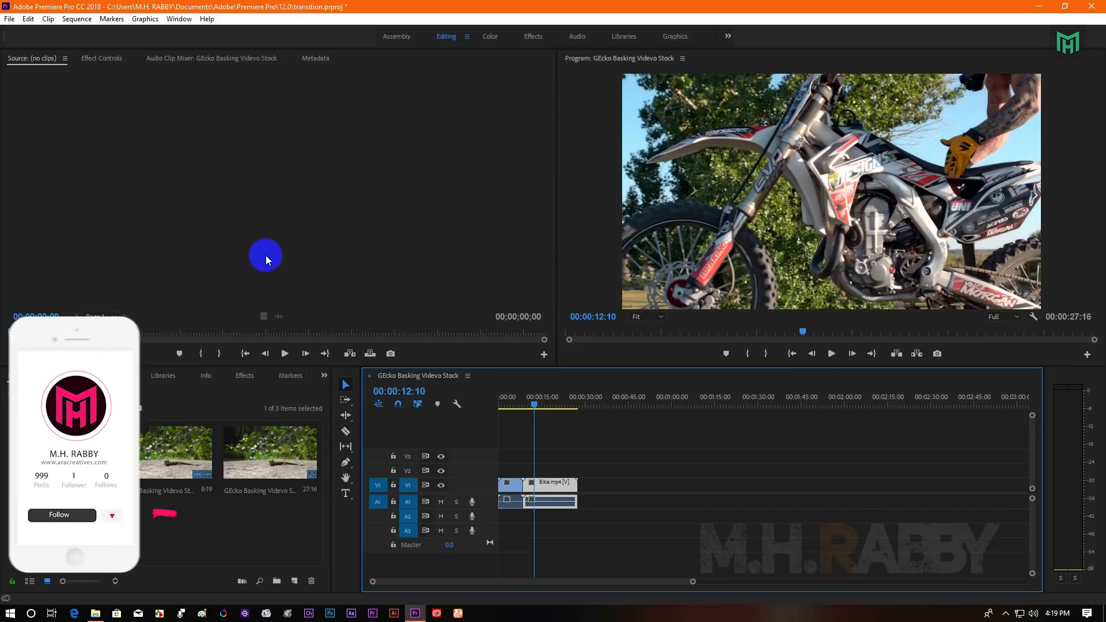
left_click(101, 57)
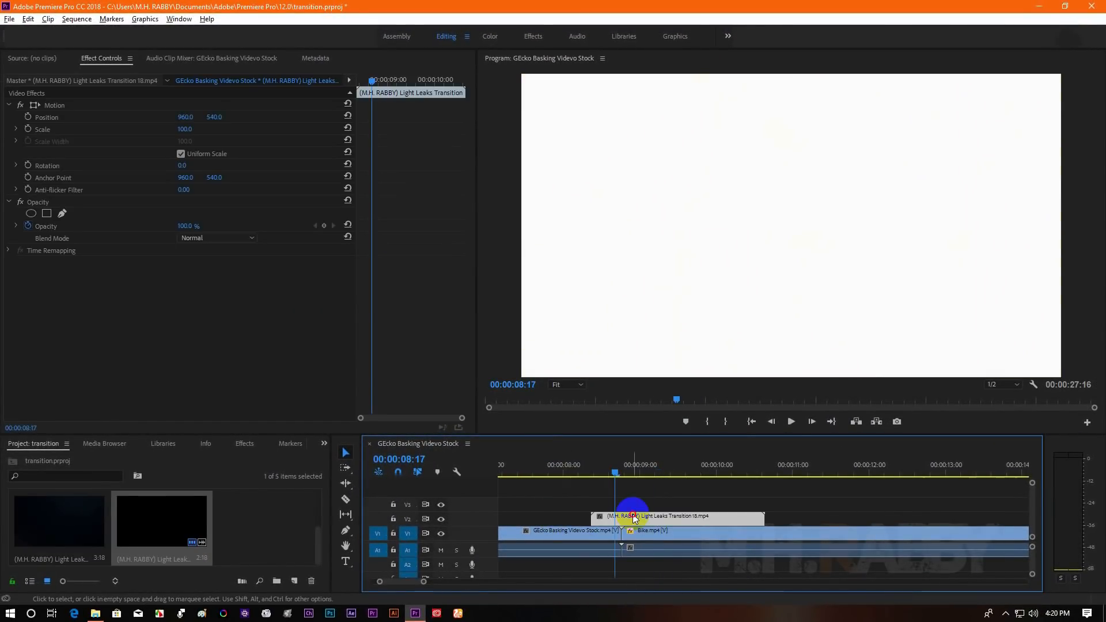
Select Light Leaks Transition 18 on V2 over the cut to show its Effect Controls
left_click(216, 237)
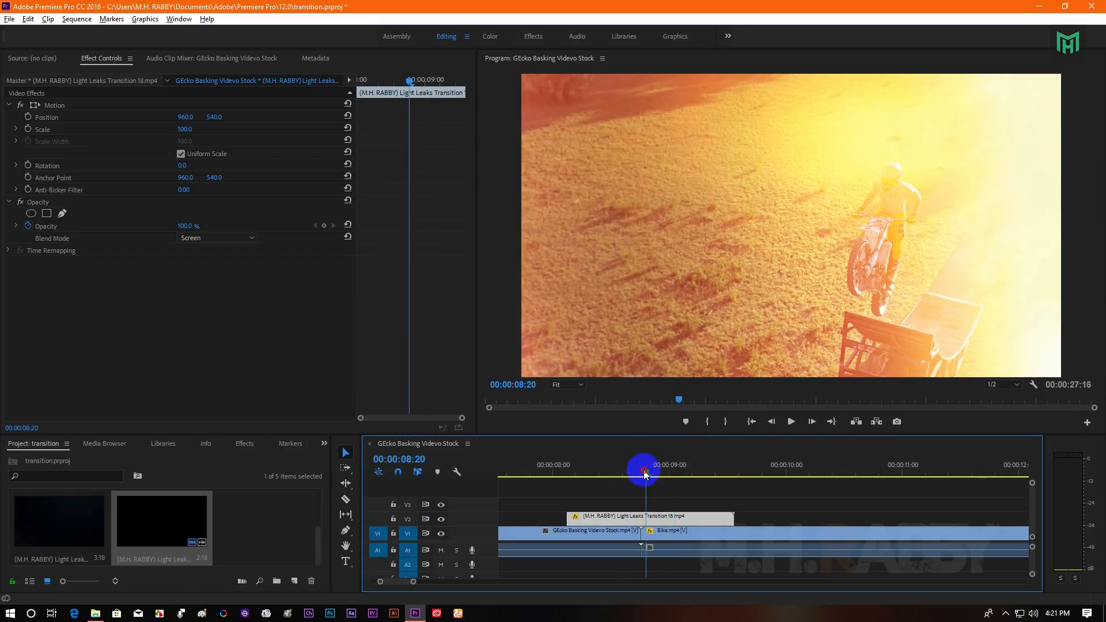
Scrub the playhead through the Screen-blended light leak transition to preview it
left_click(790, 422)
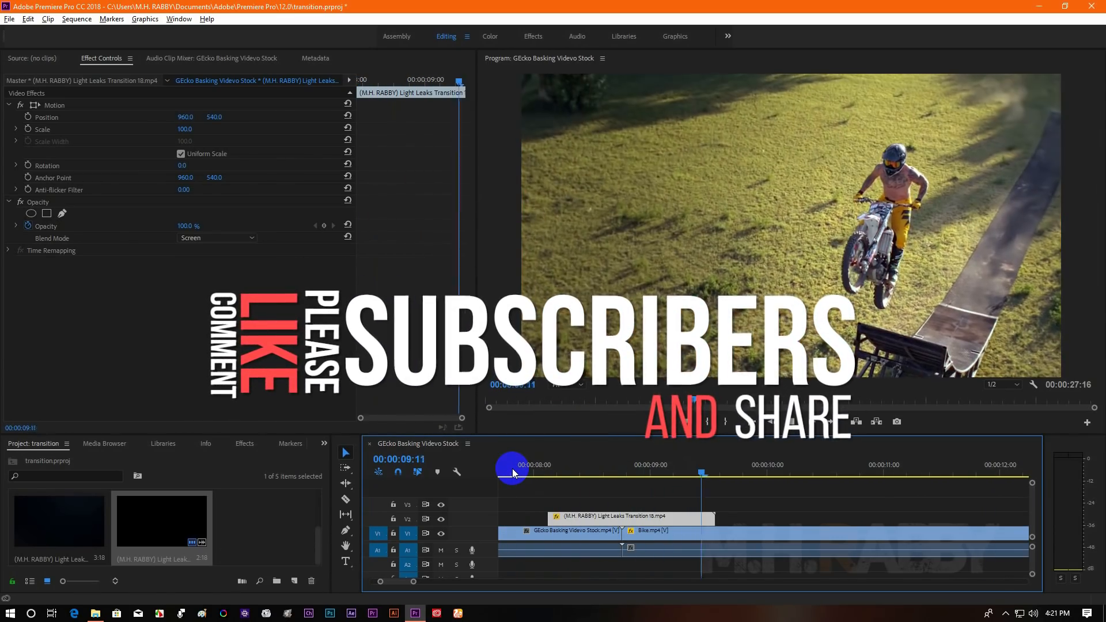
left_click_drag(512, 469, 529, 469)
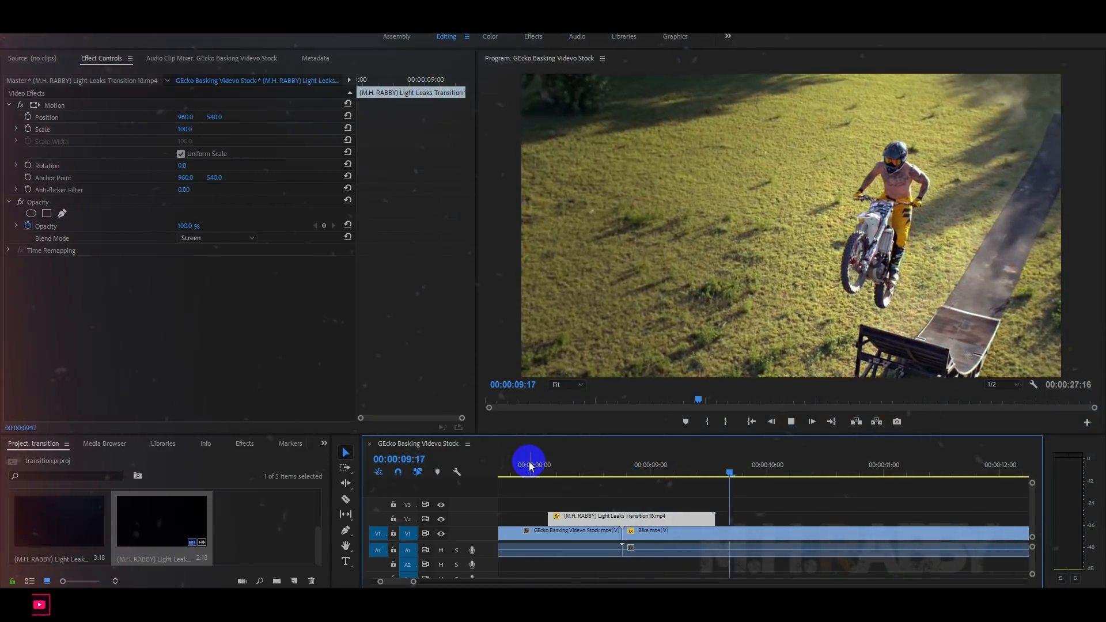
left_click_drag(529, 464, 619, 465)
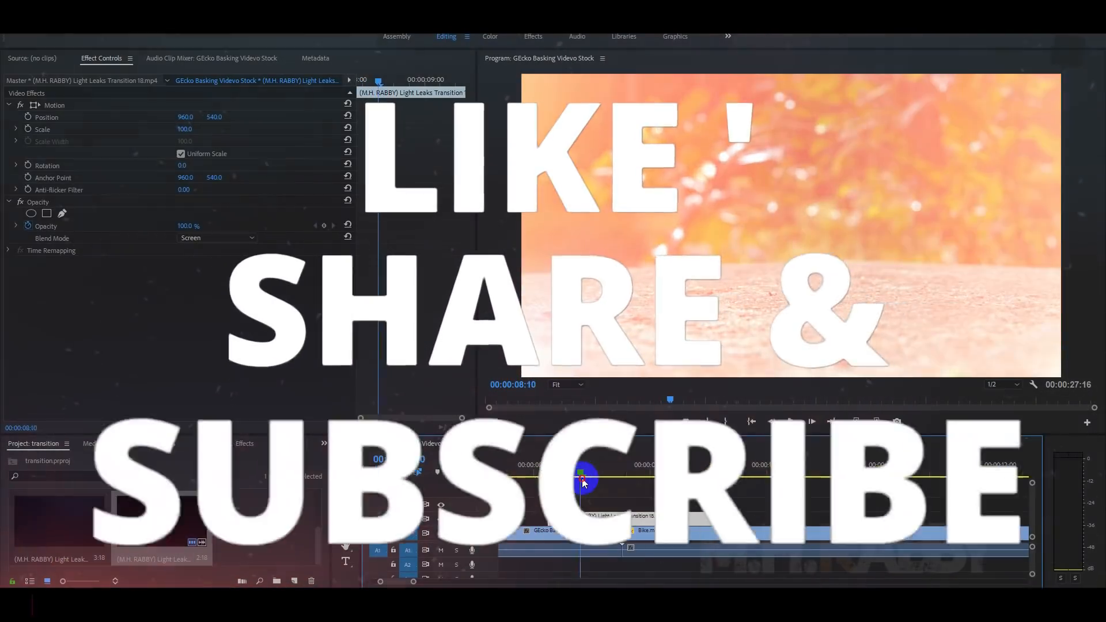
left_click_drag(582, 483, 697, 483)
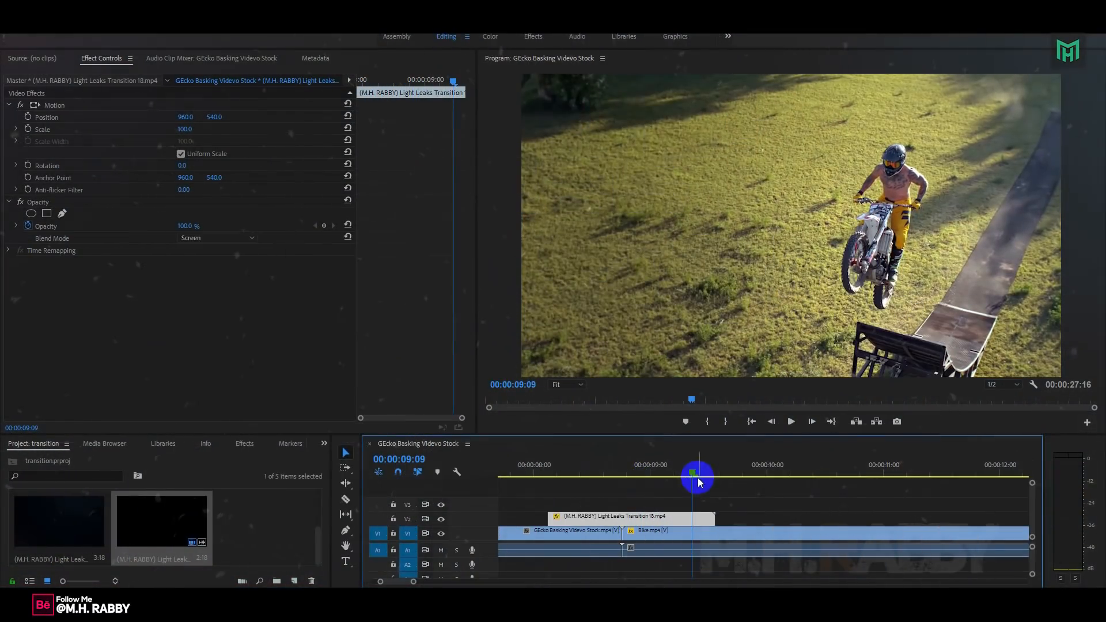